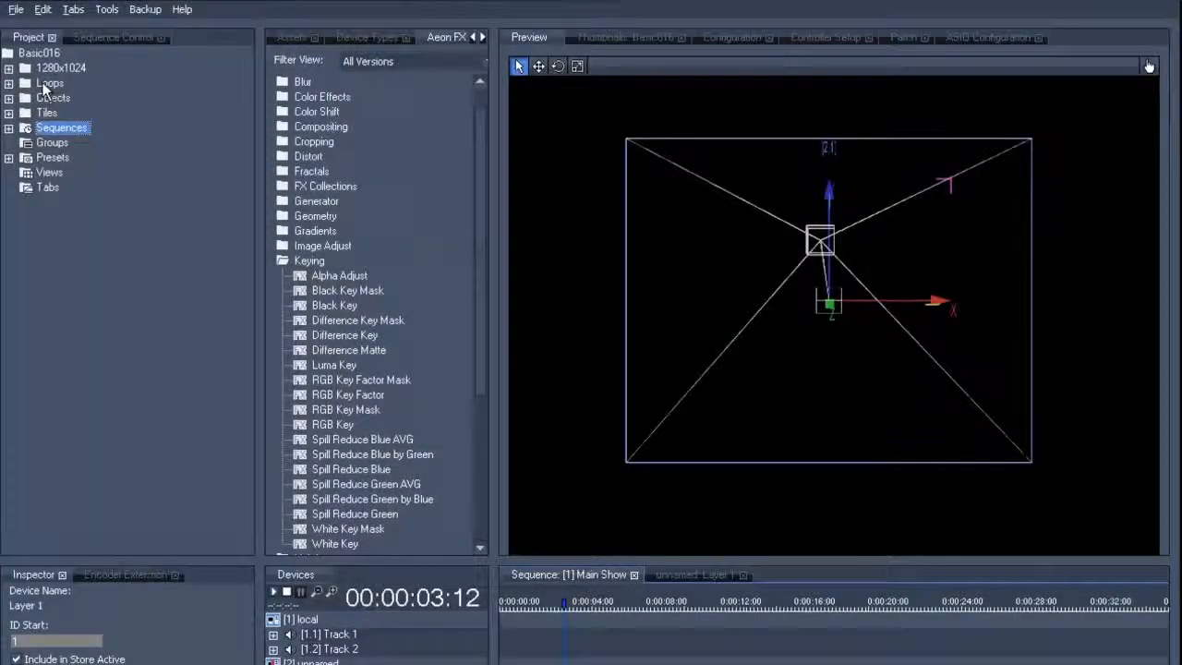
Expand the Loops folder and place 00304_kiosk.mpg on Layer 2 of the Main Show sequence.
left_click(50, 81)
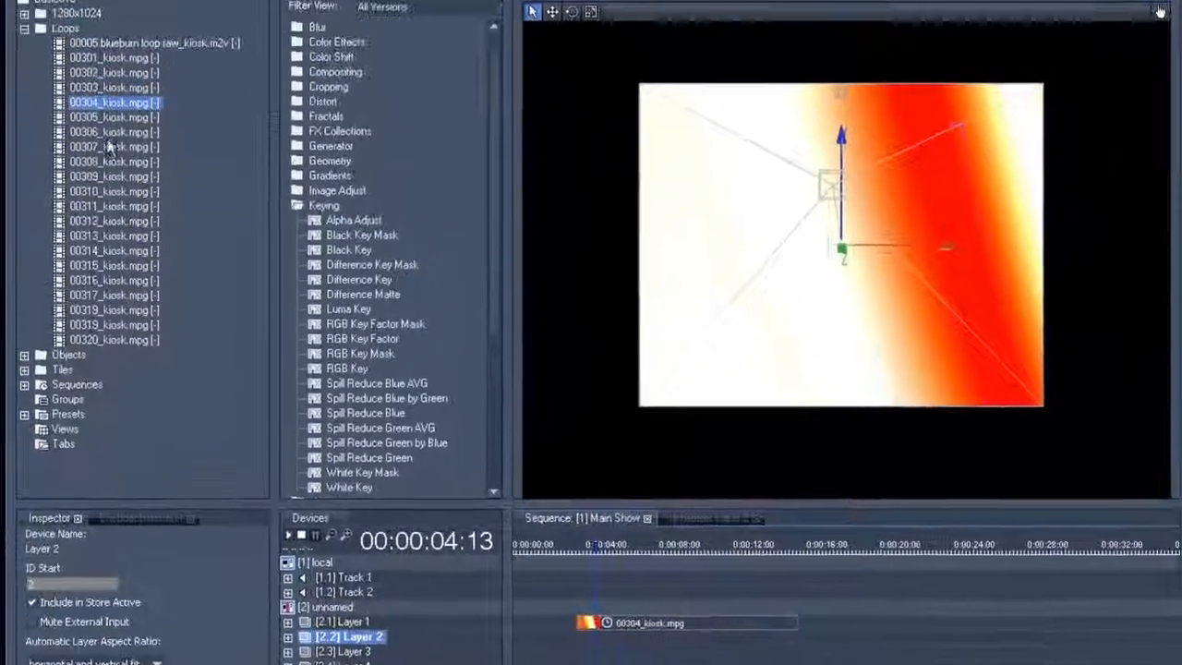
Place 00307_kiosk.mpg on Layer 3 as a small picture beside the background.
left_click(114, 170)
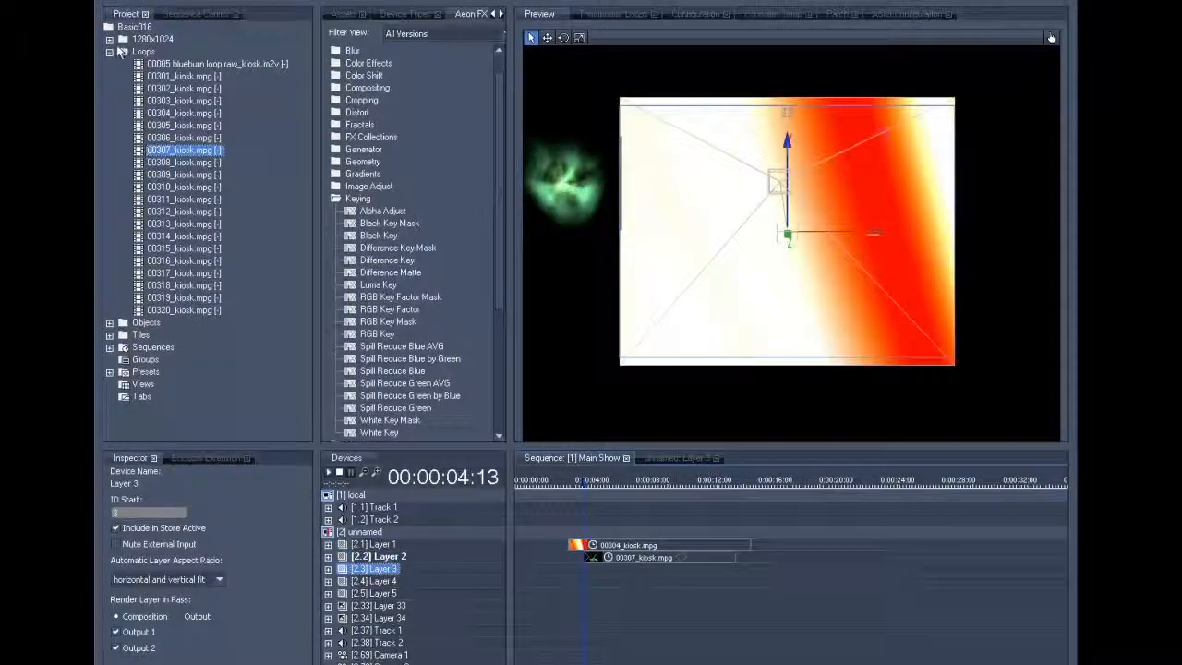
Give Layer 3 a text input reading 'Coolux Test Text' via the Inspector.
right_click(129, 28)
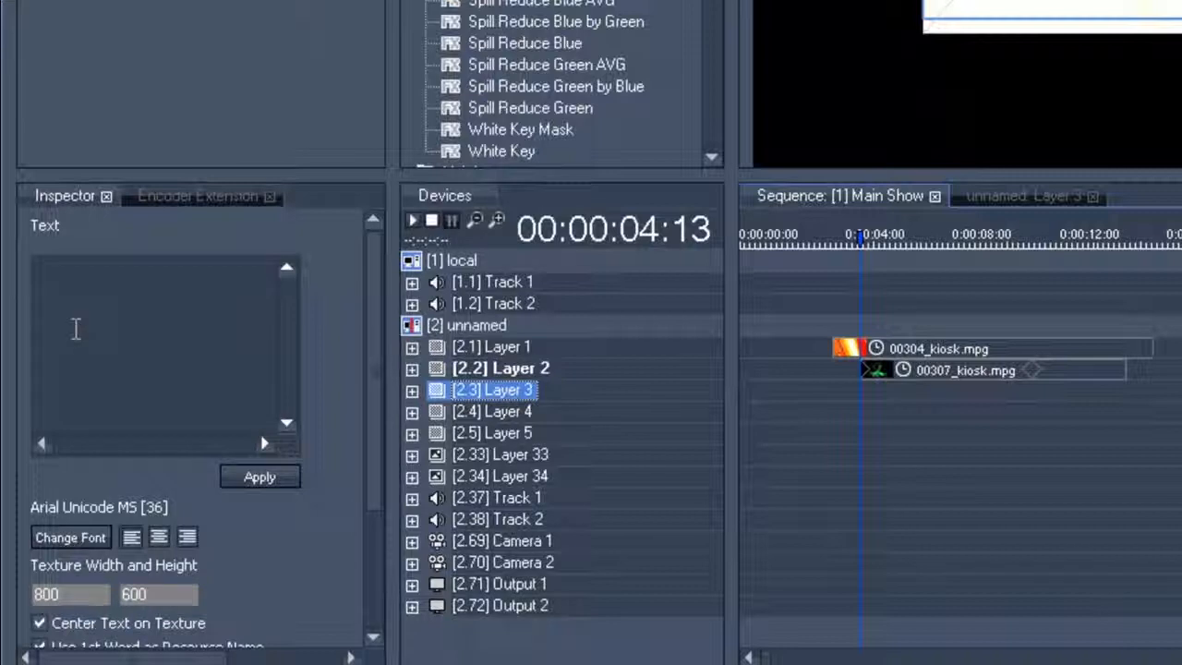
type("Coolux Test")
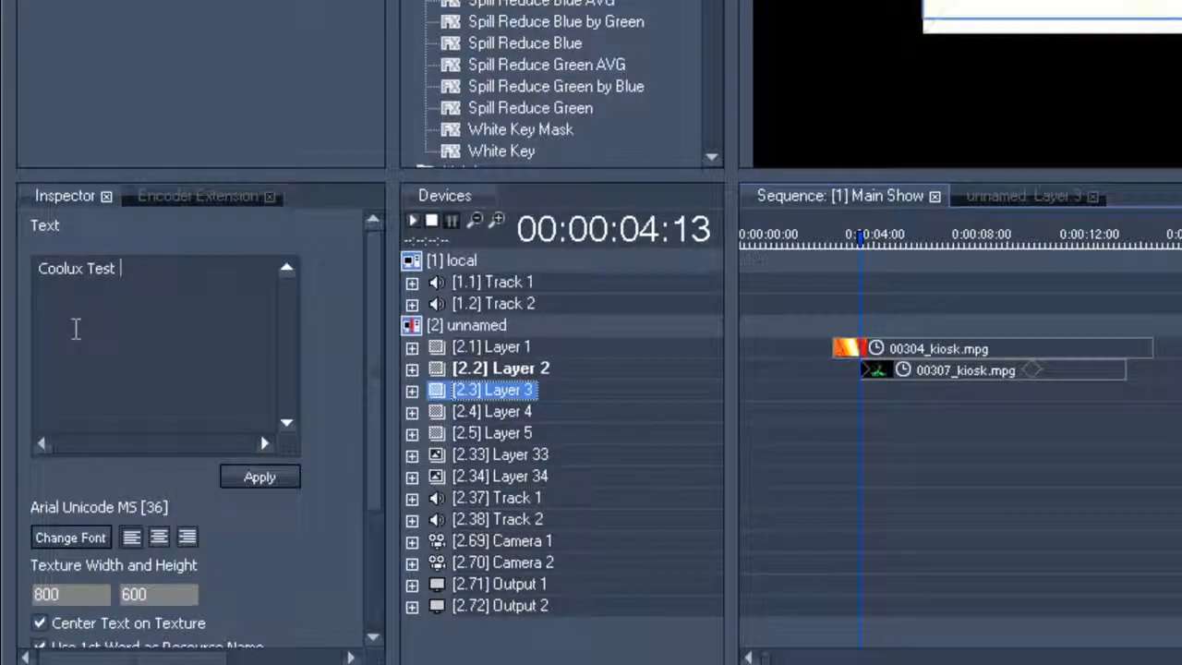
type("Text")
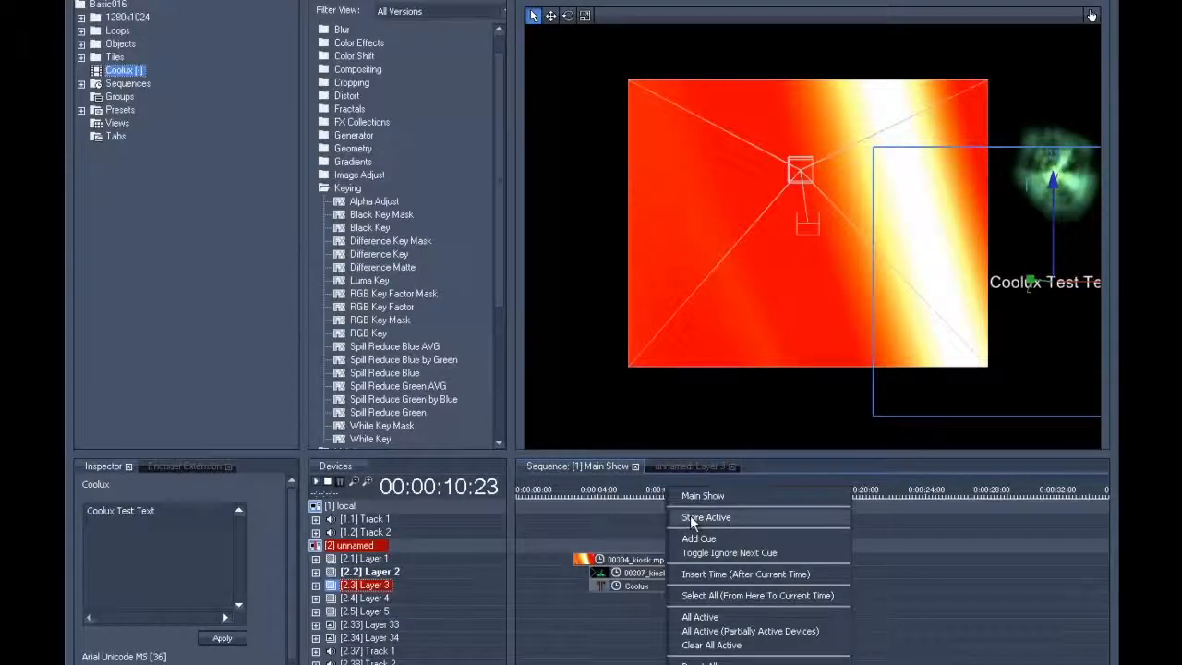
Apply the text and store the active values so 'Coolux Test Text' becomes a clip on Layer 3.
left_click(705, 517)
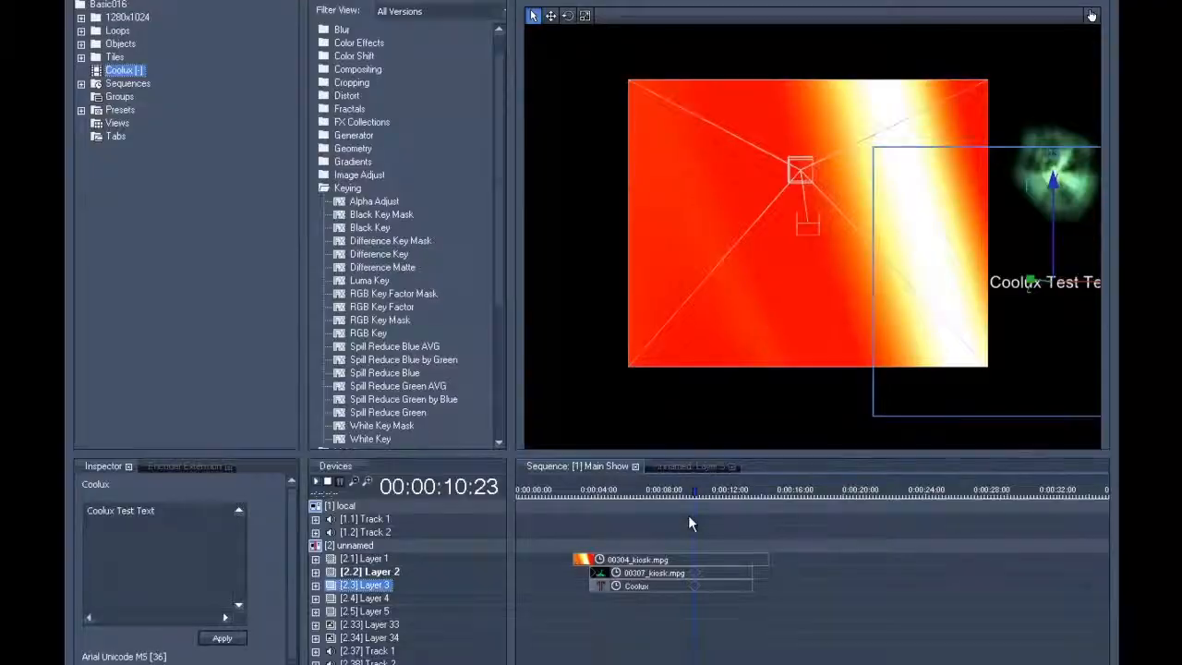